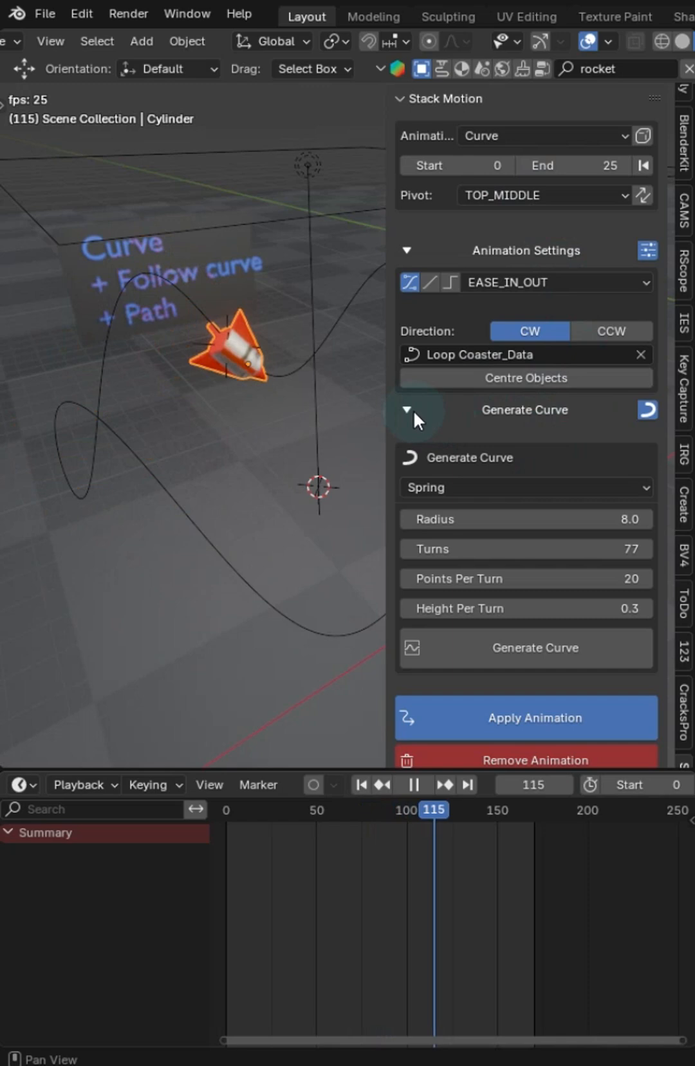
- Collapse the Generate Curve settings while the rocket follows the Loop Coaster_Data curve path
click(407, 409)
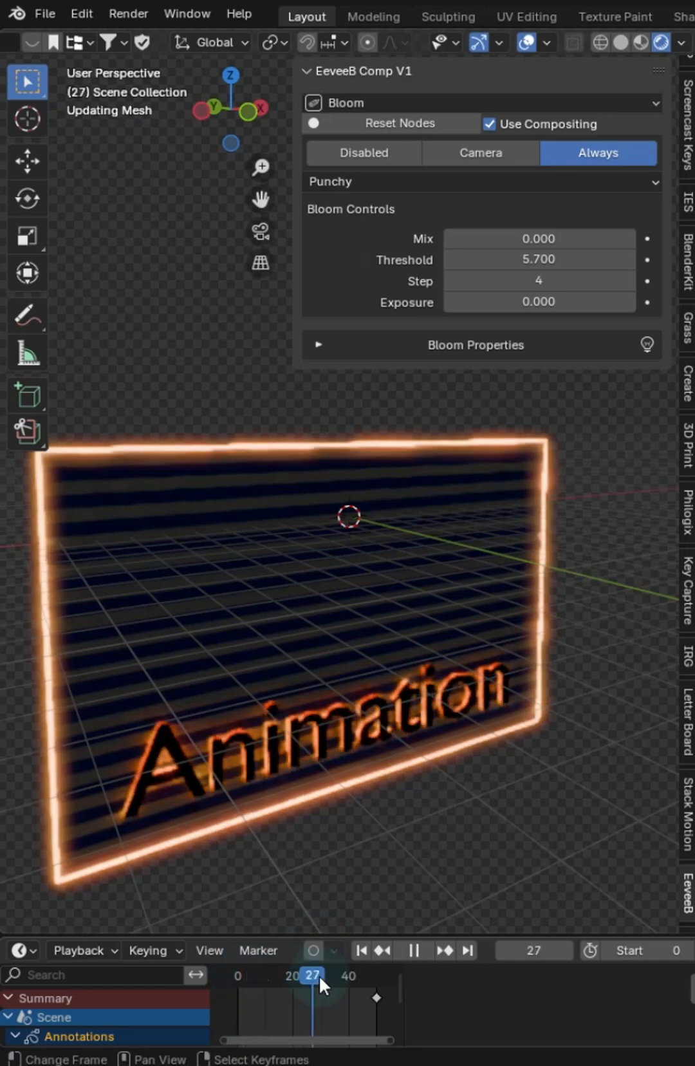
- Stack a Spiral In animation on the rocket over frames 1–50 and play it back
click(369, 976)
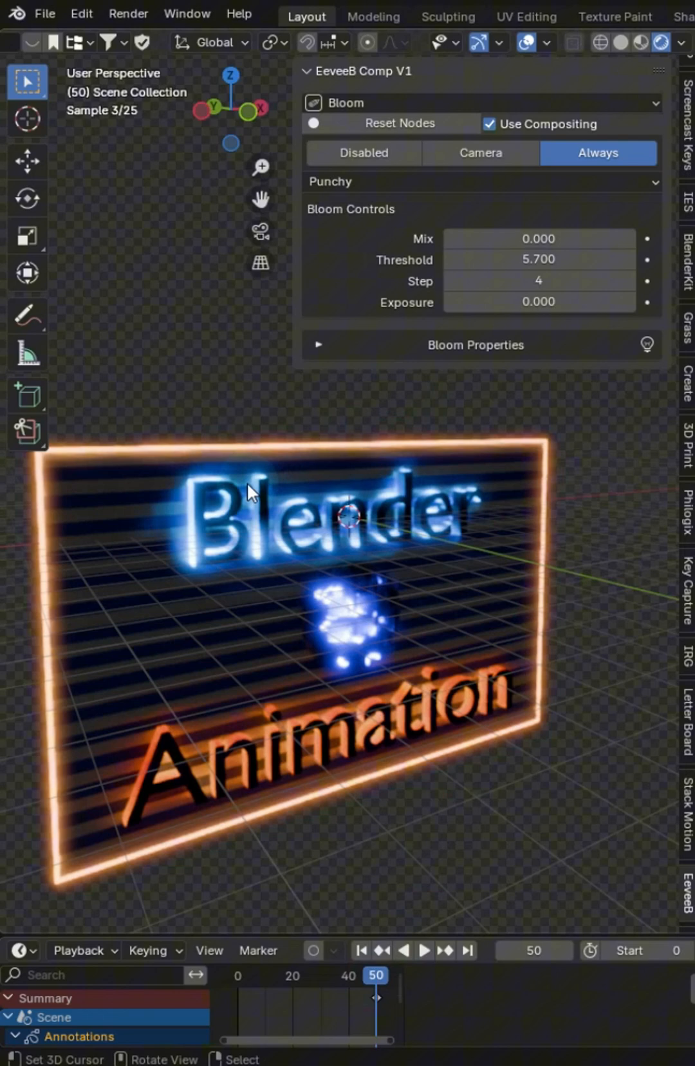
click(423, 949)
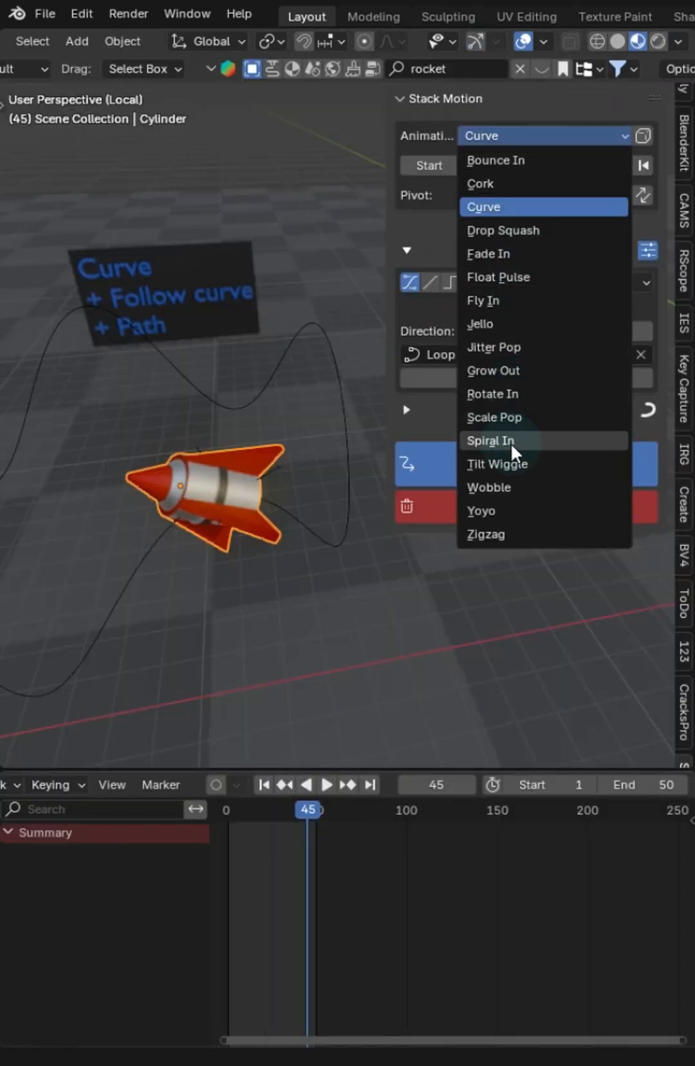
click(490, 440)
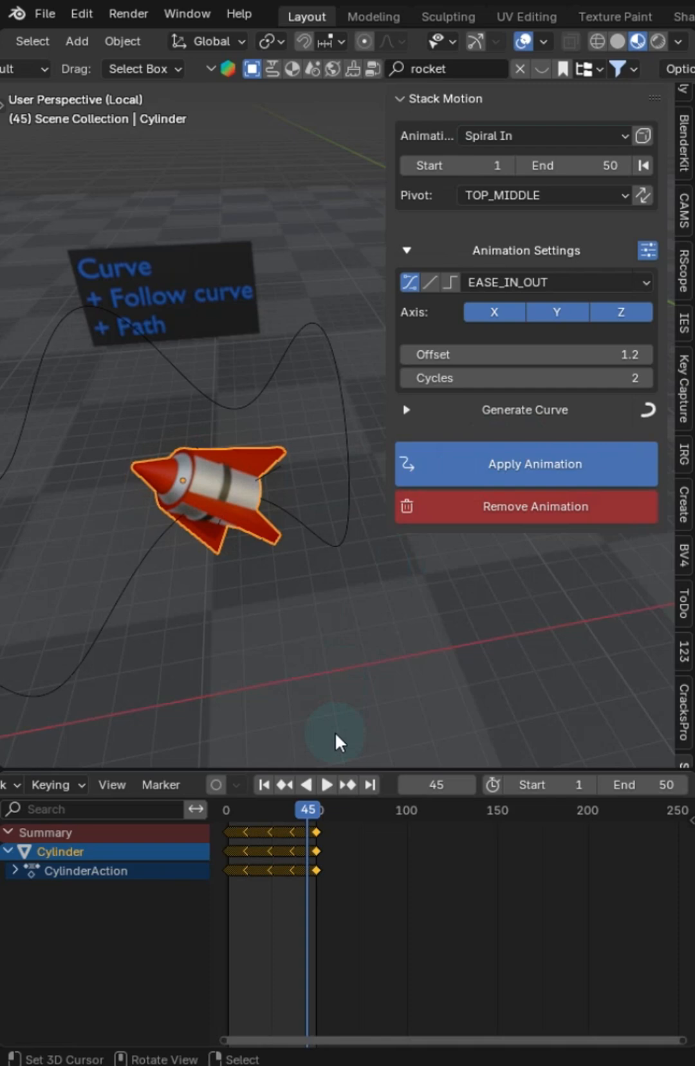
click(326, 783)
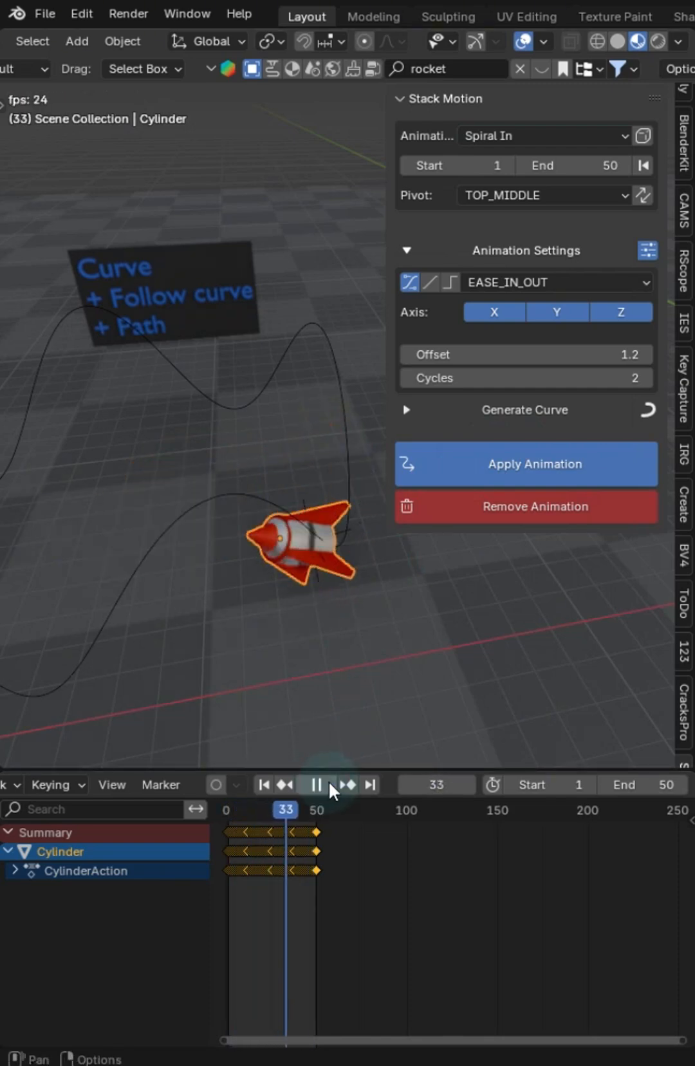
click(316, 784)
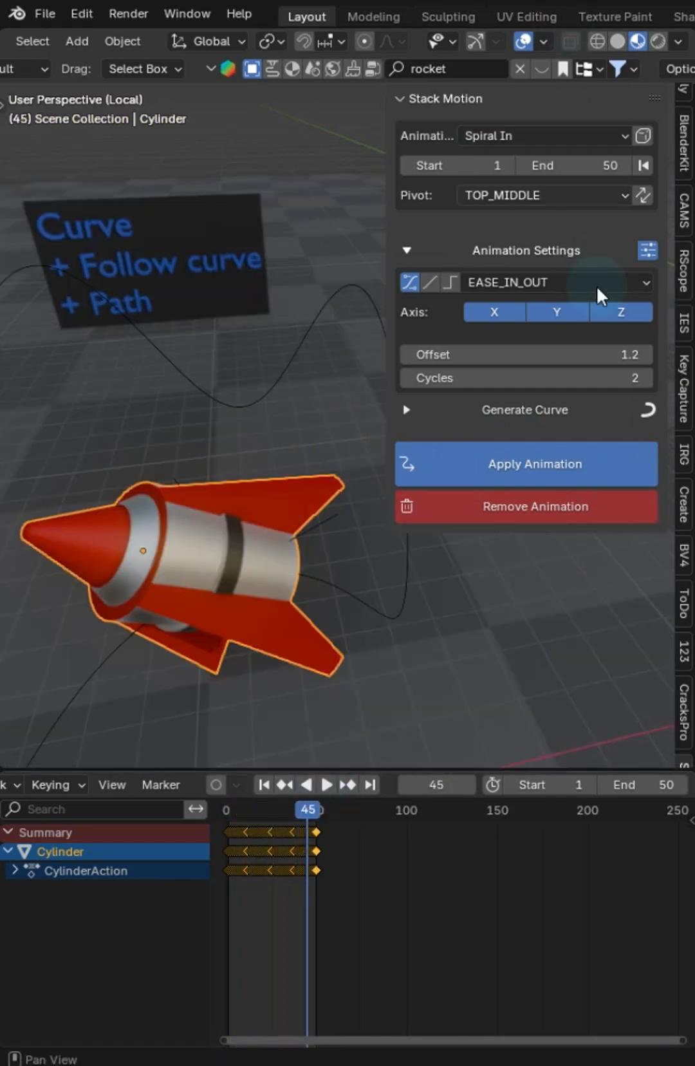
click(326, 784)
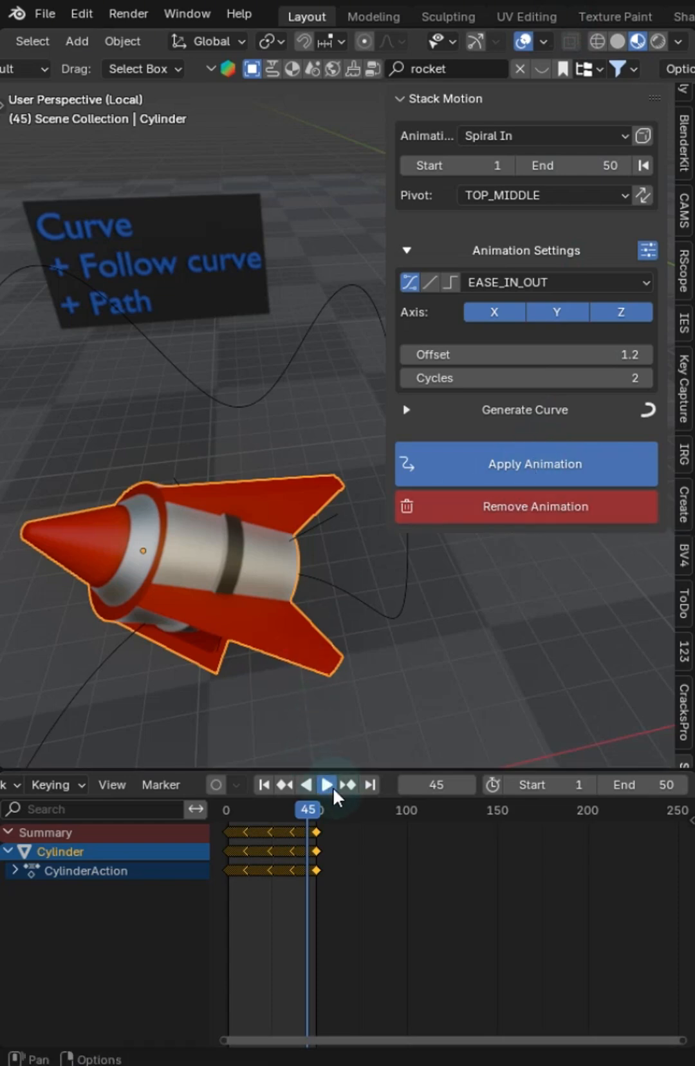
click(325, 783)
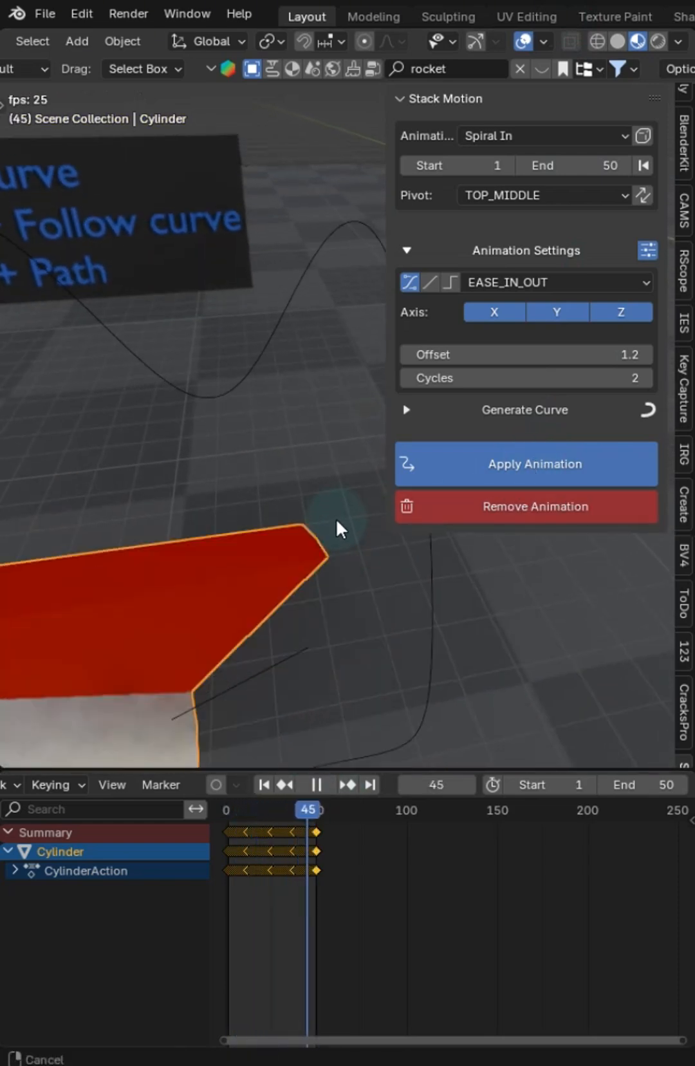